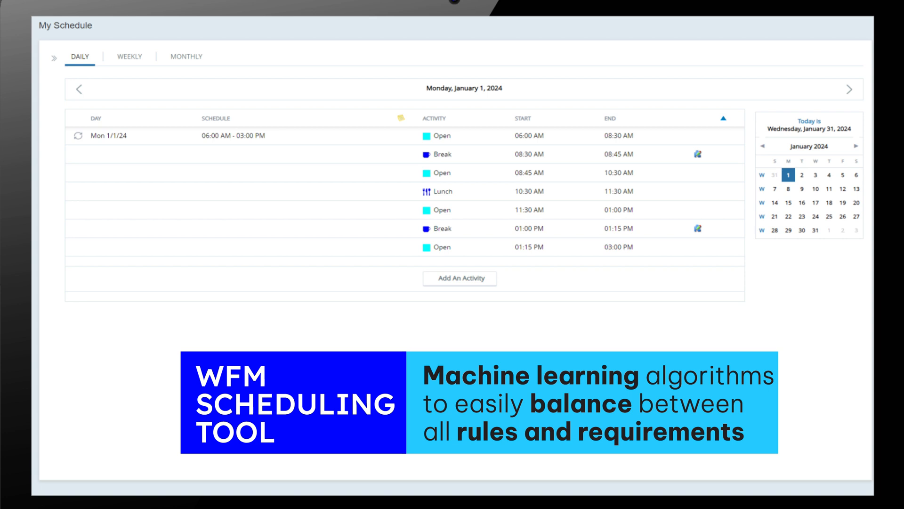
Switch My Schedule to the weekly view, then the December 2023 monthly calendar
click(129, 56)
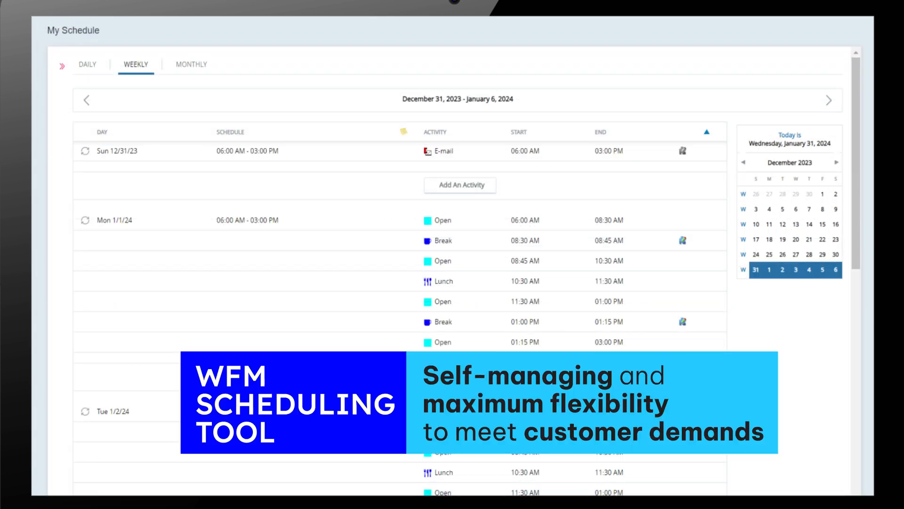
click(187, 64)
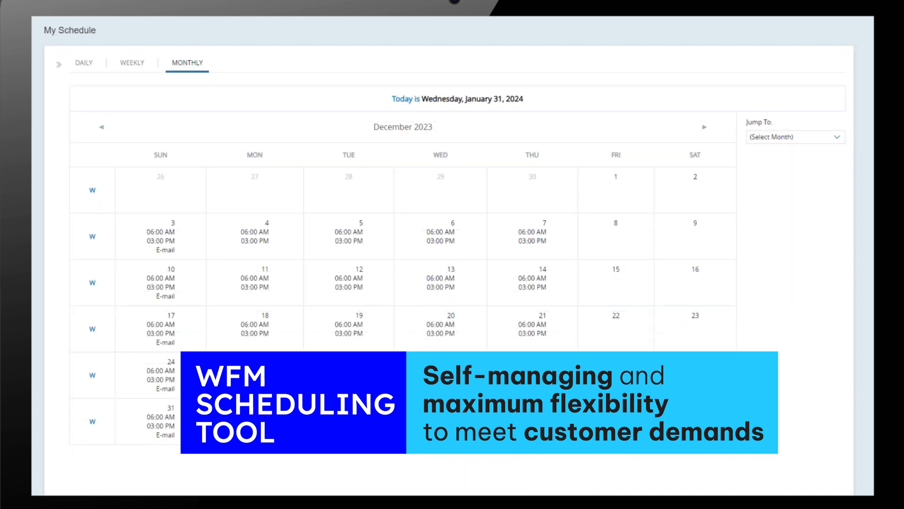